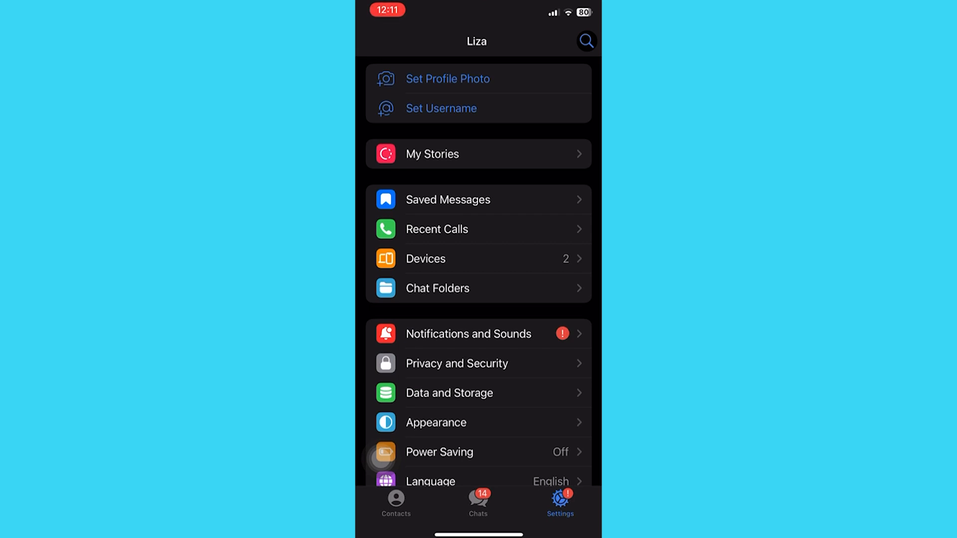
- Change Last Seen & Online visibility from Nobody to Everybody and return to the privacy list
{"action": "scroll", "scroll_direction": "down", "scroll_amount": 3}
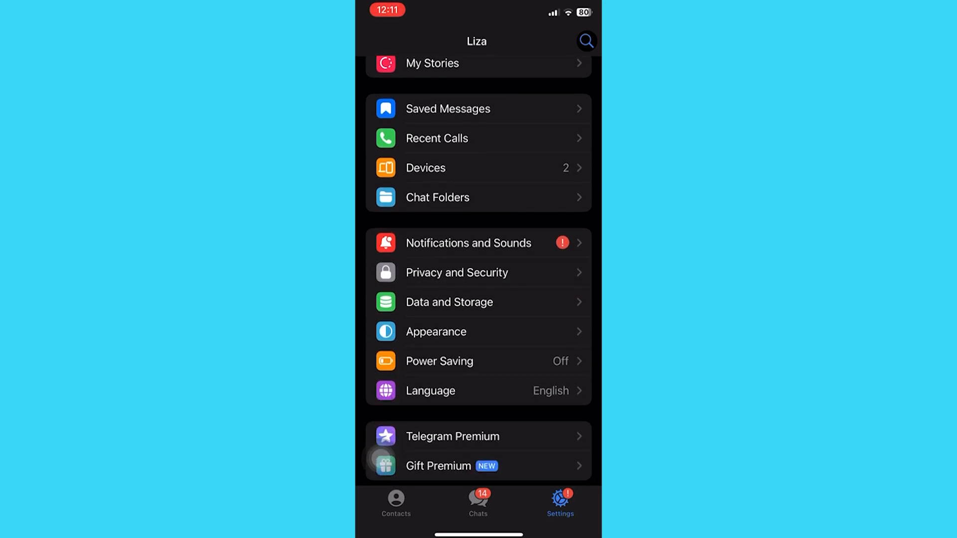
{"action": "left_click", "coordinate": [457, 273]}
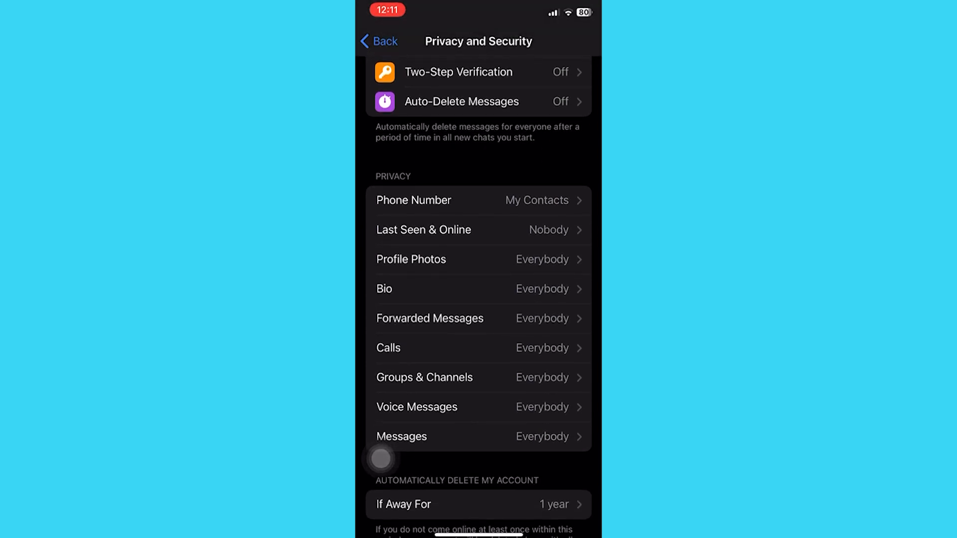
{"action": "left_click", "coordinate": [423, 230]}
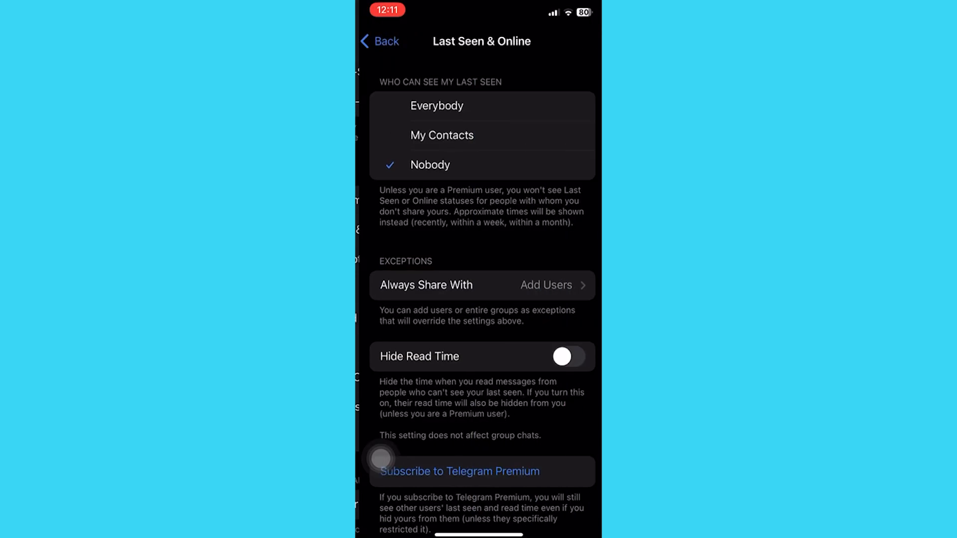
{"action": "left_click", "coordinate": [432, 105]}
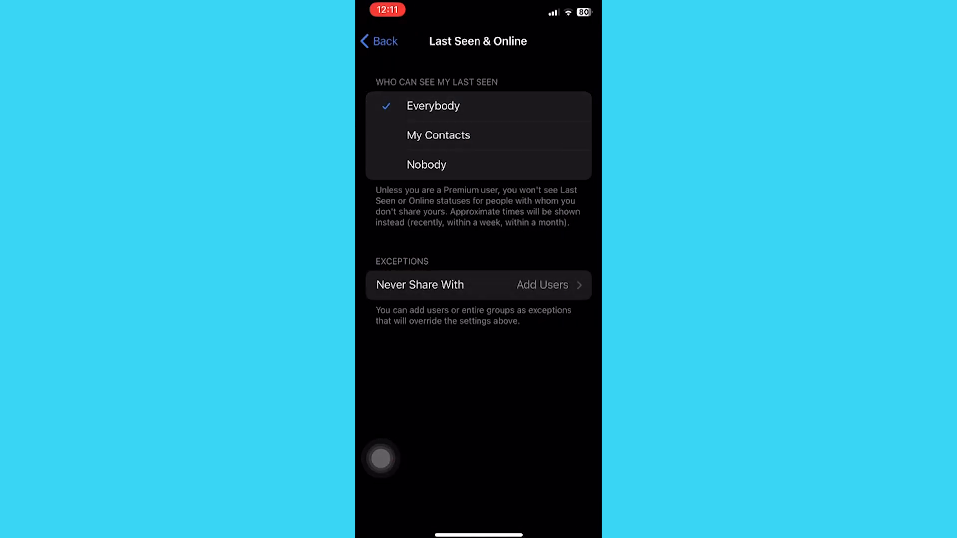
{"action": "left_click", "coordinate": [377, 41]}
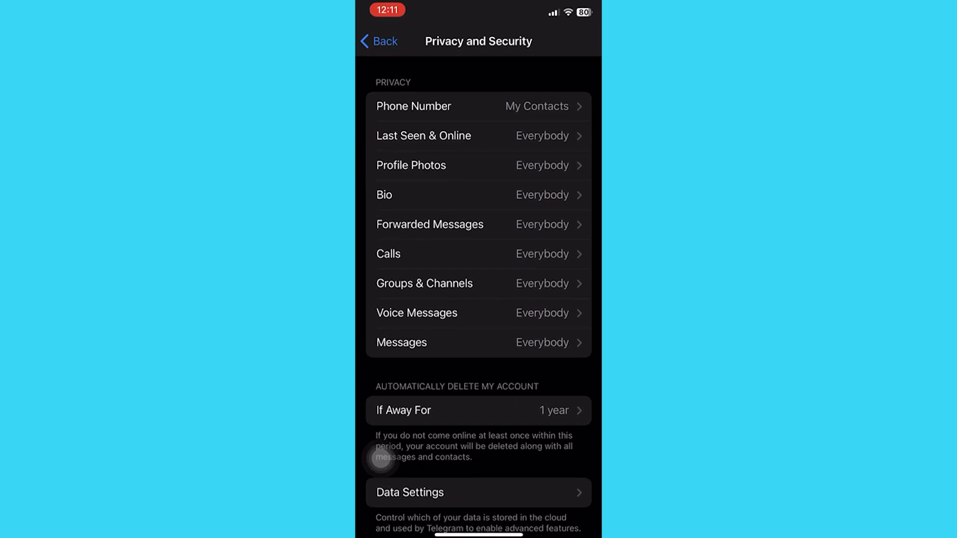
- Set Who Can Add Me under Groups & Channels to My Contacts
{"action": "left_click", "coordinate": [425, 283]}
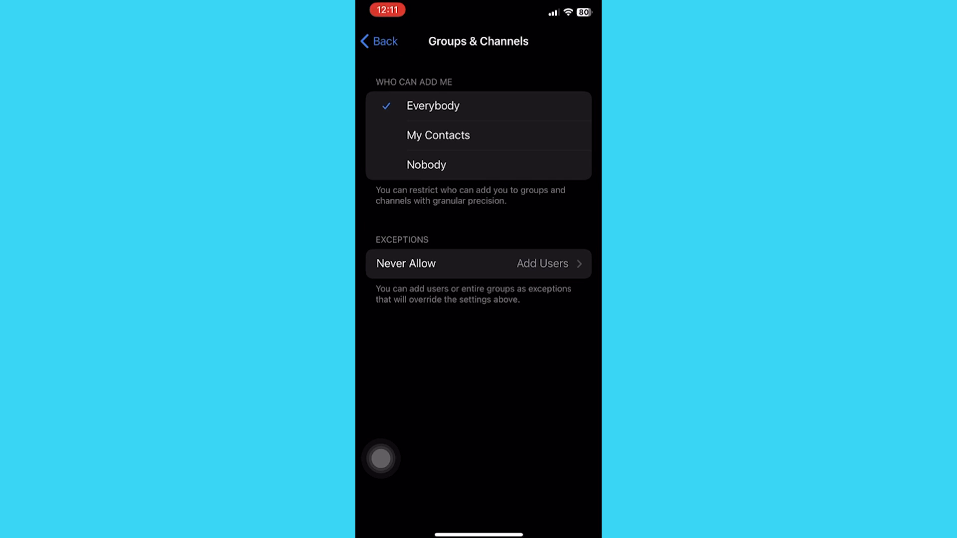
{"action": "left_click", "coordinate": [438, 135]}
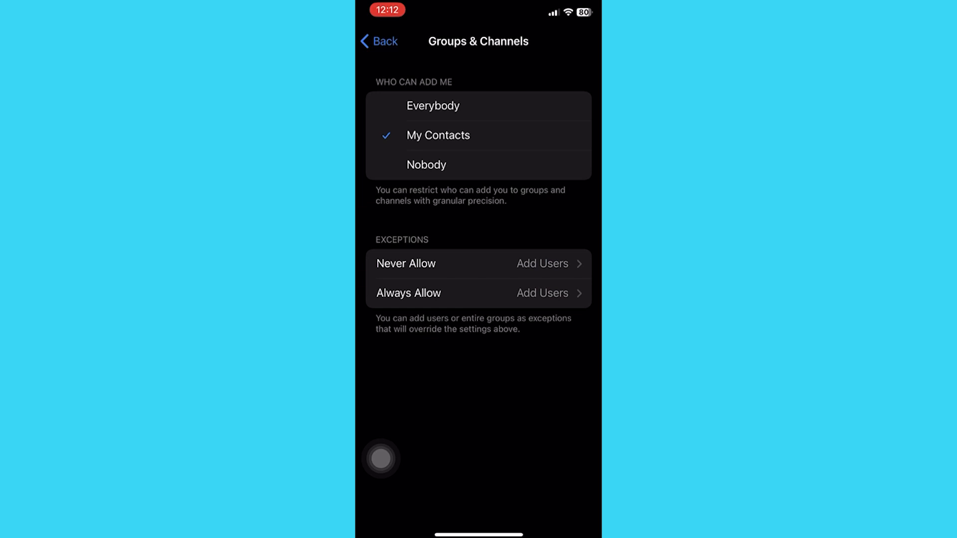
{"action": "left_click", "coordinate": [426, 164]}
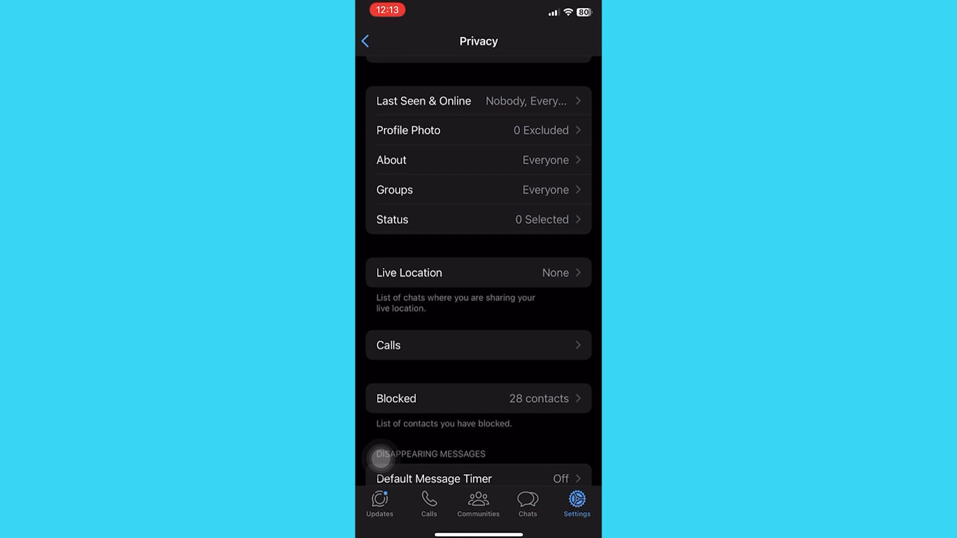
- Try My Contacts Except..., then settle on My Contacts for Who Can Add Me to Groups
{"action": "left_click", "coordinate": [478, 190]}
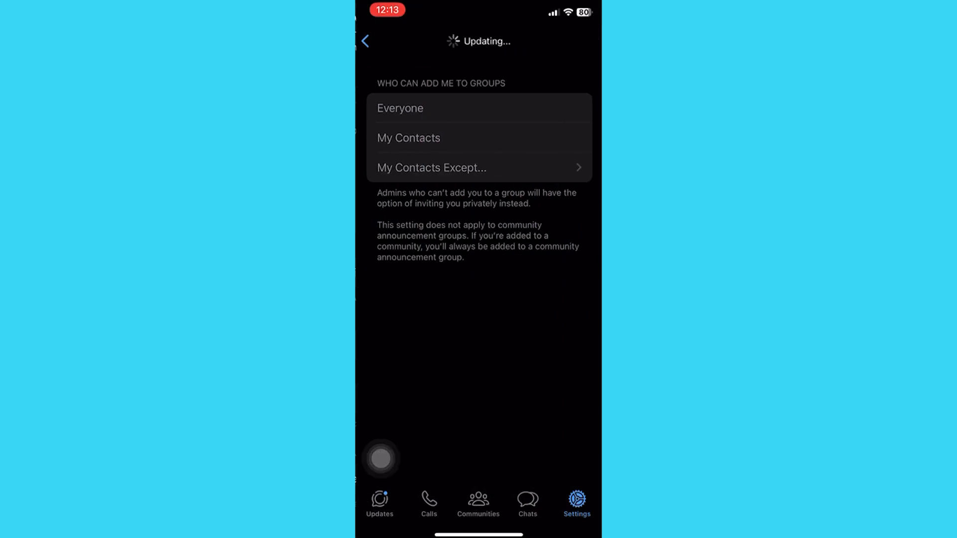
{"action": "left_click", "coordinate": [400, 108]}
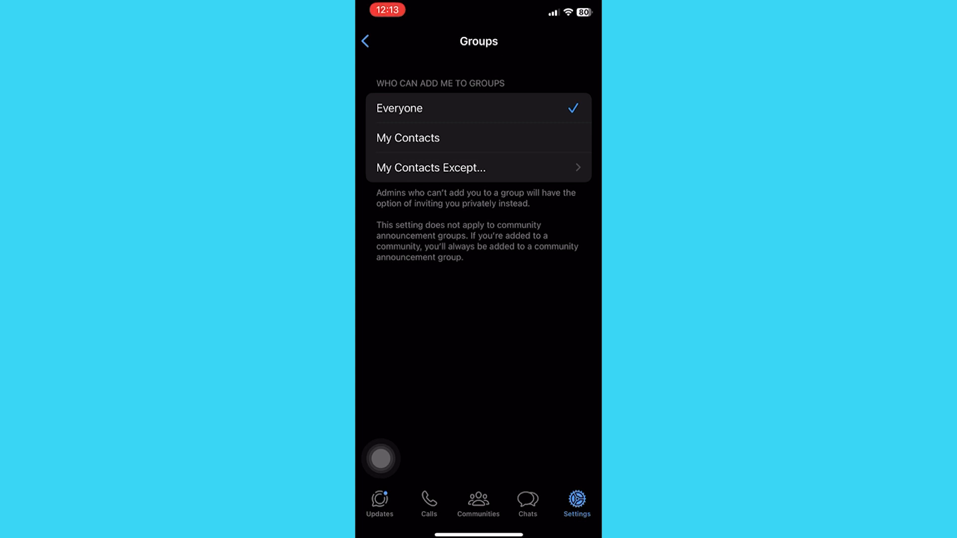
{"action": "left_click", "coordinate": [431, 168]}
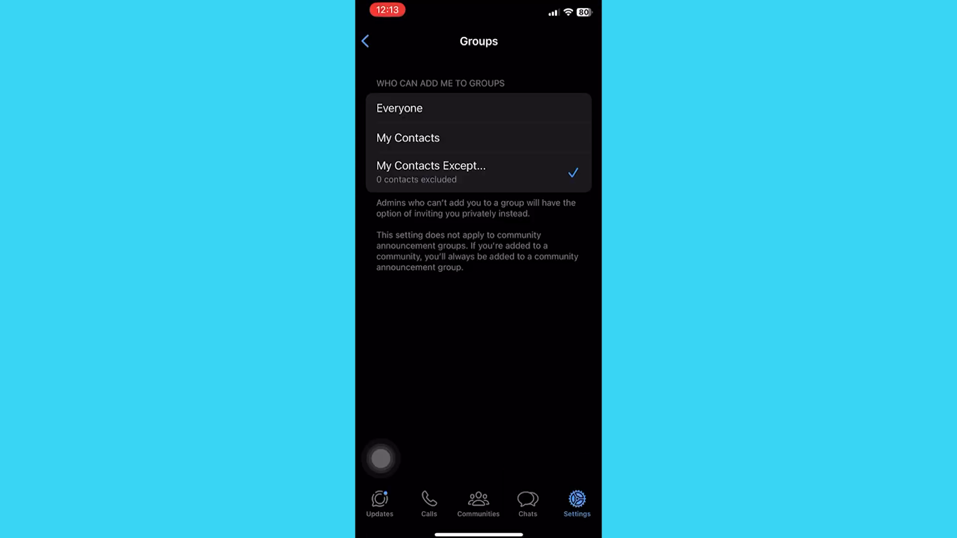
{"action": "left_click", "coordinate": [408, 137]}
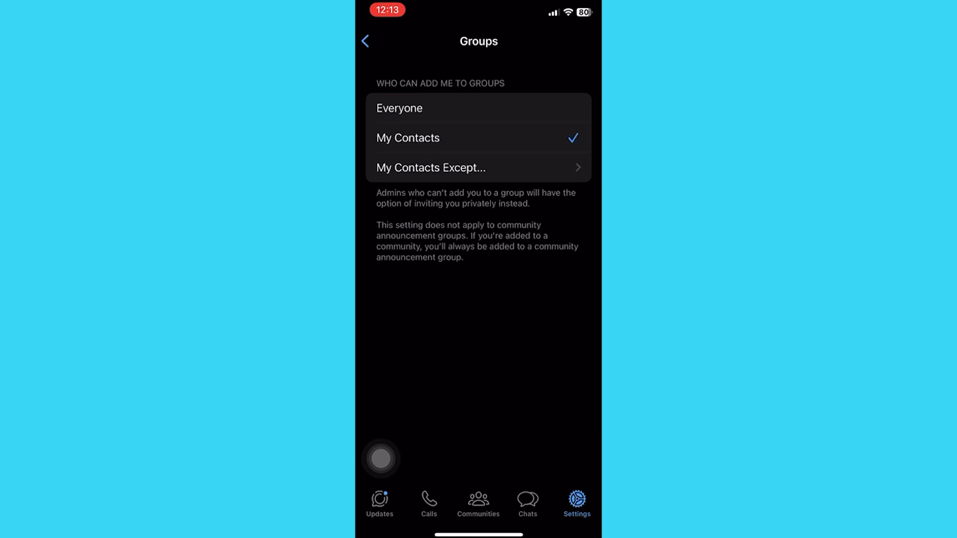